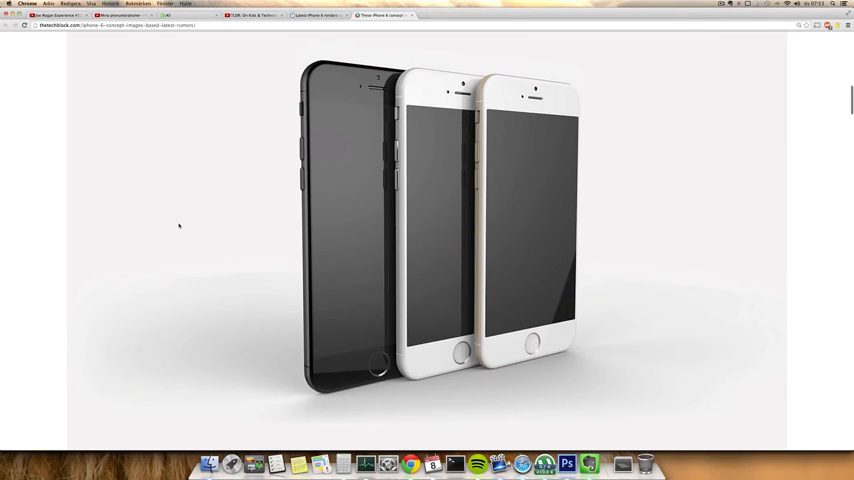
mouse_move(52, 202)
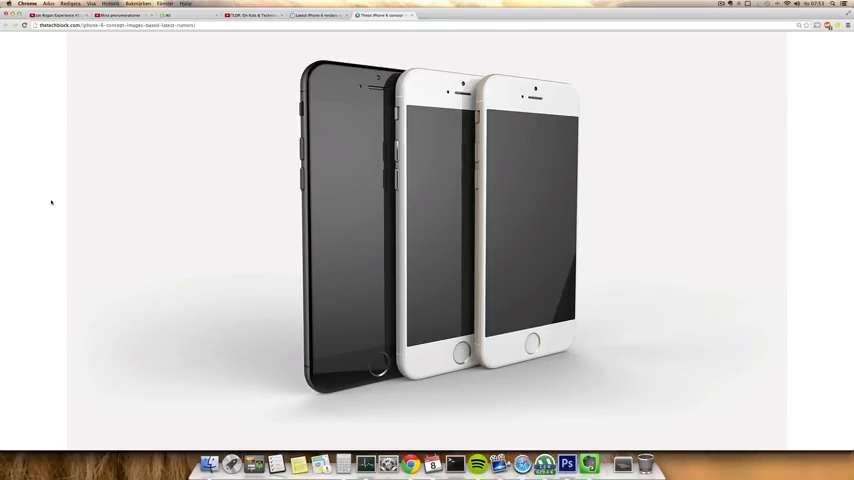
scroll("down", 3)
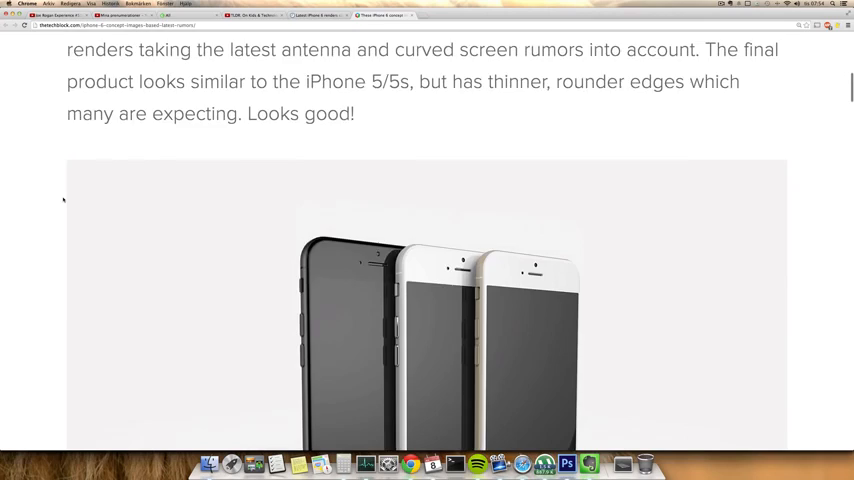
scroll("up", 3)
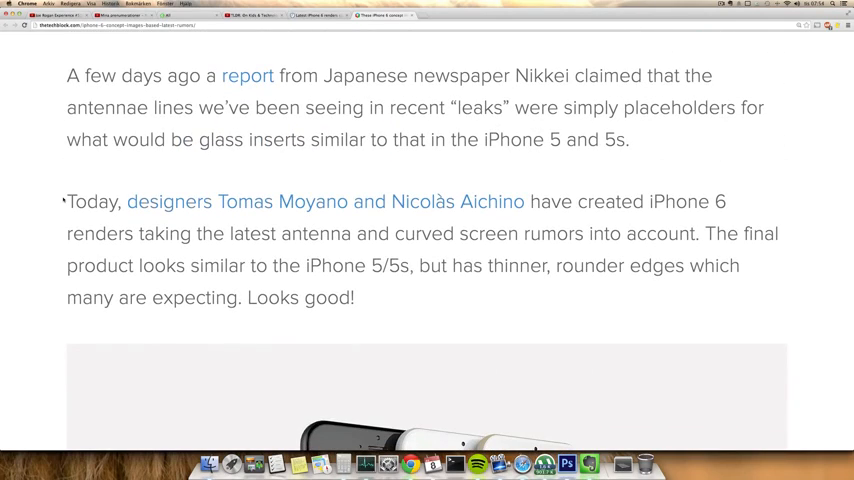
mouse_move(440, 208)
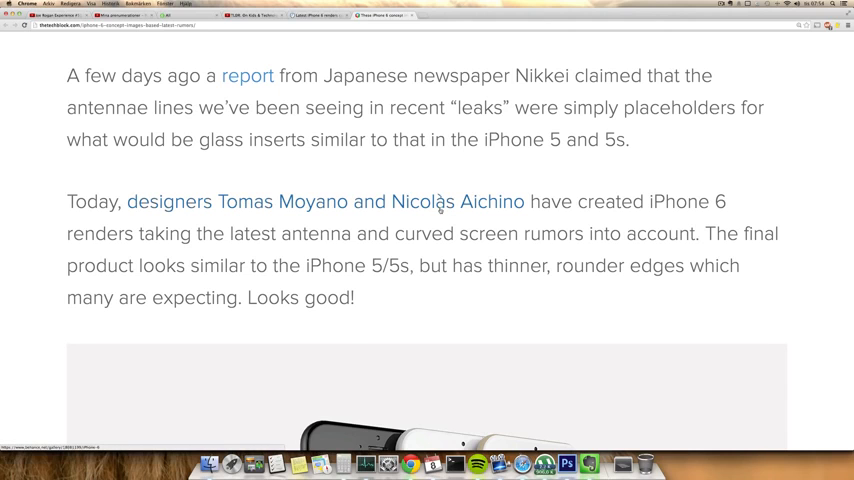
scroll("down", 3)
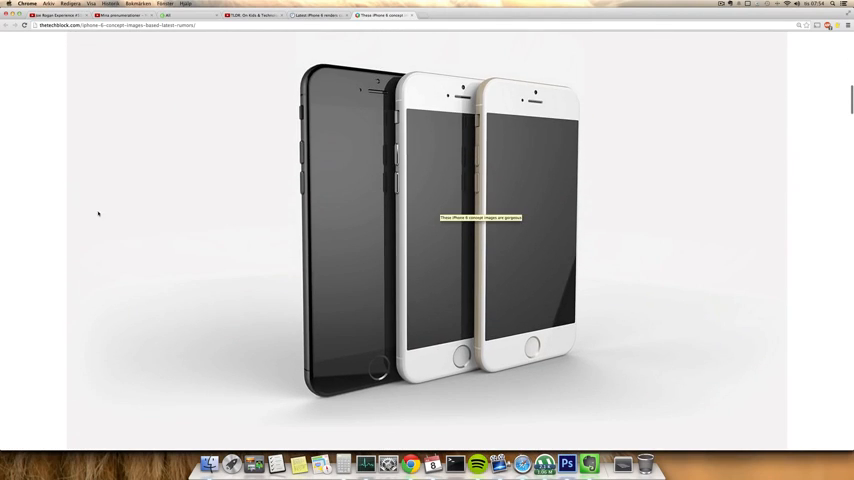
scroll("down", 3)
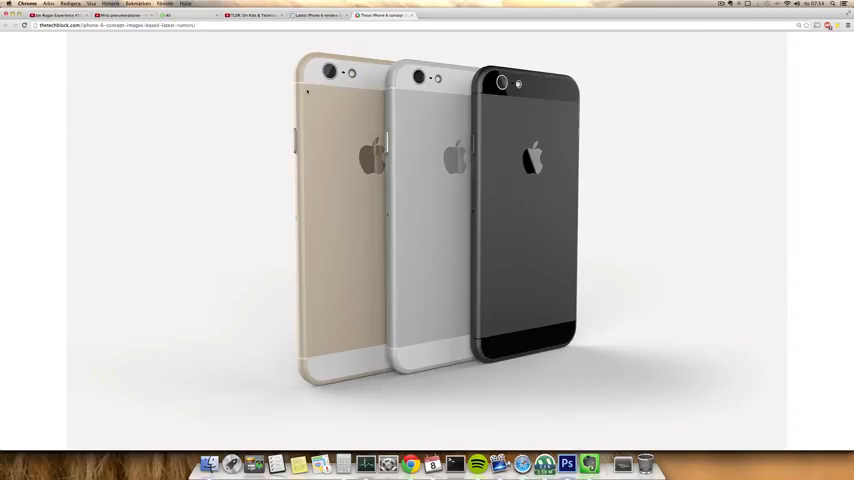
mouse_move(58, 158)
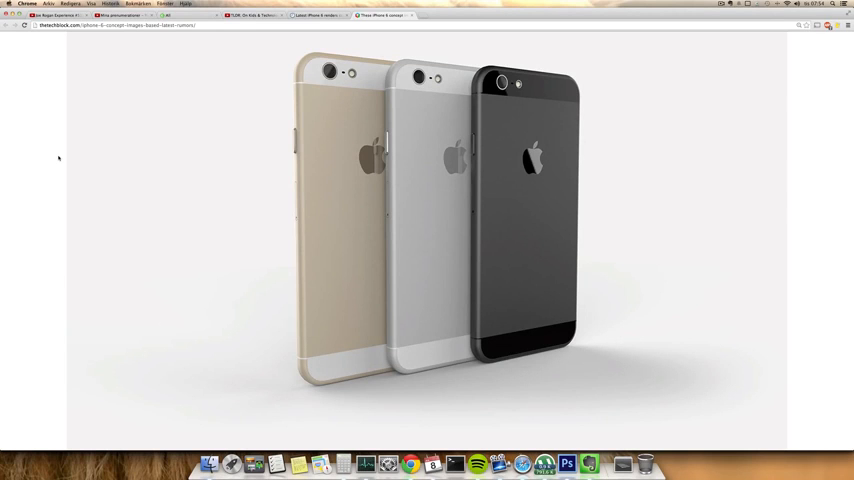
scroll("down", 3)
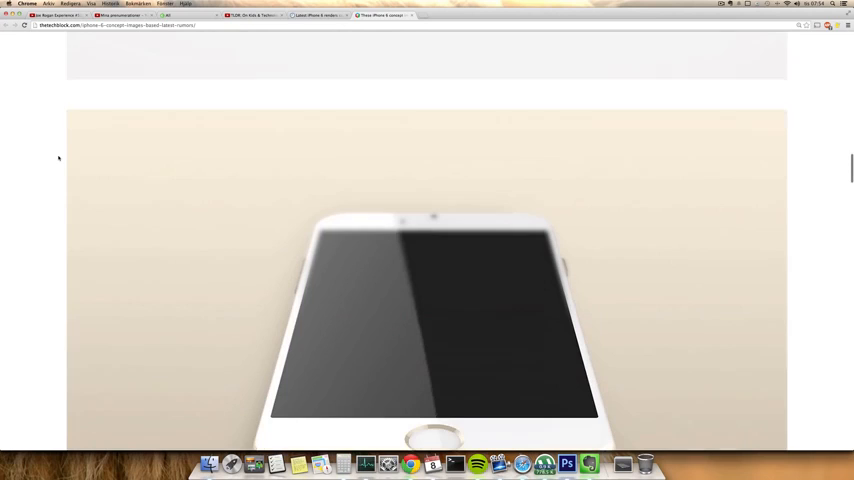
scroll("down", 3)
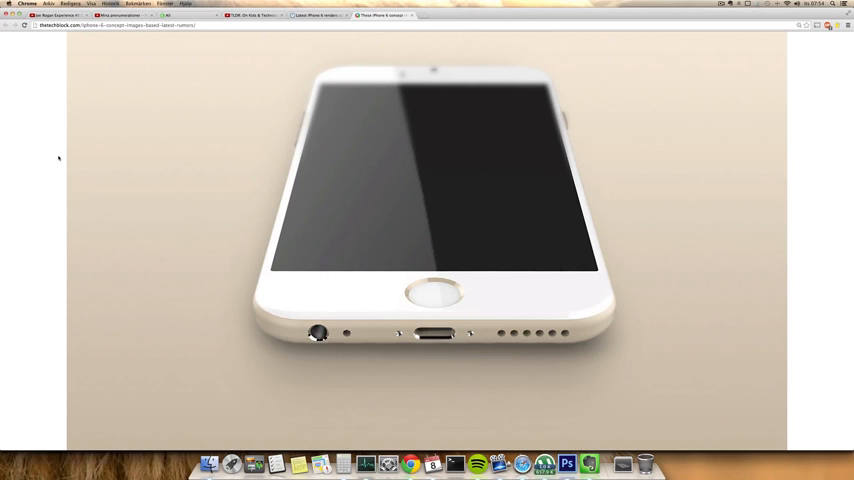
scroll("down", 3)
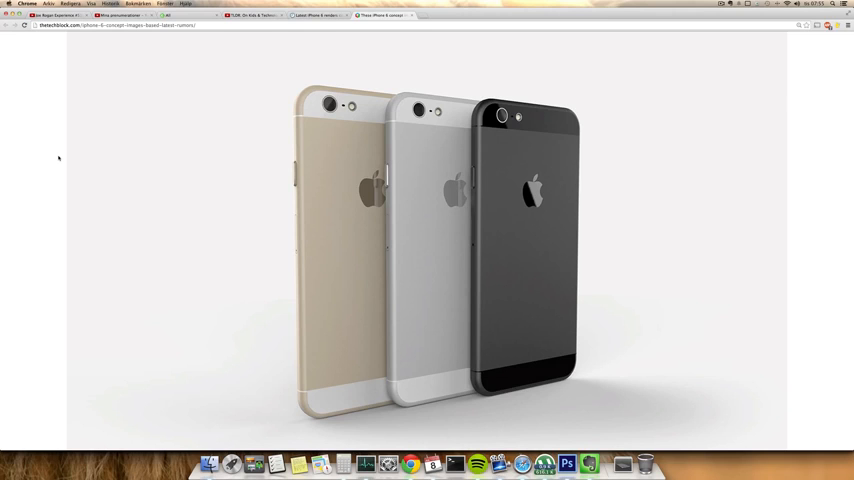
scroll("down", 3)
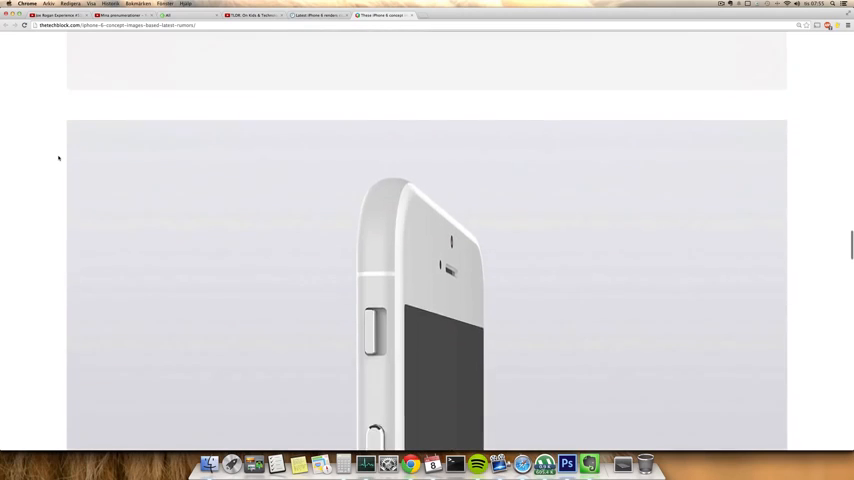
scroll("down", 3)
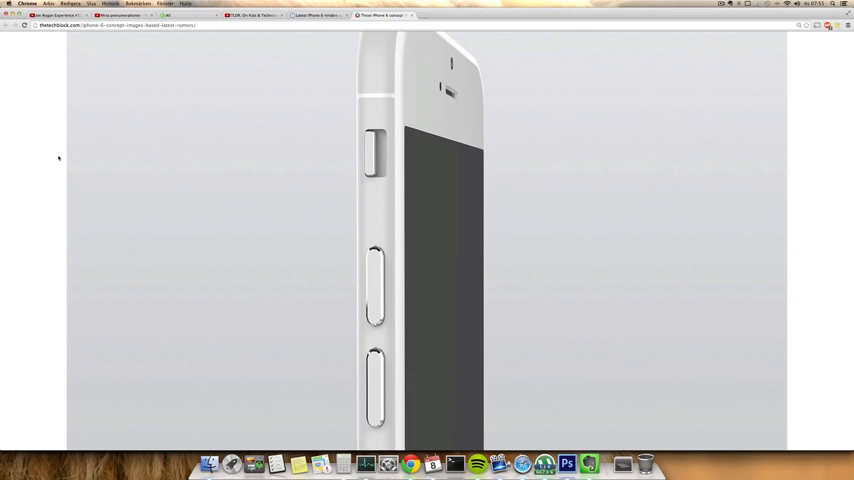
scroll("down", 3)
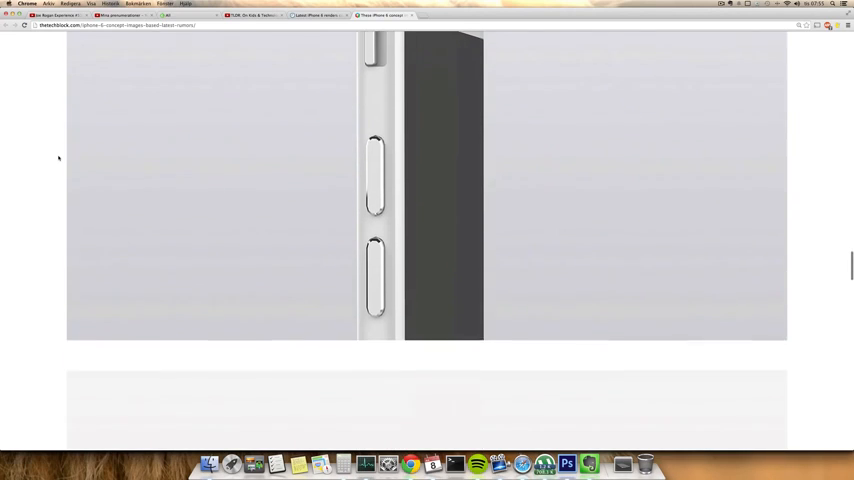
scroll("up", 3)
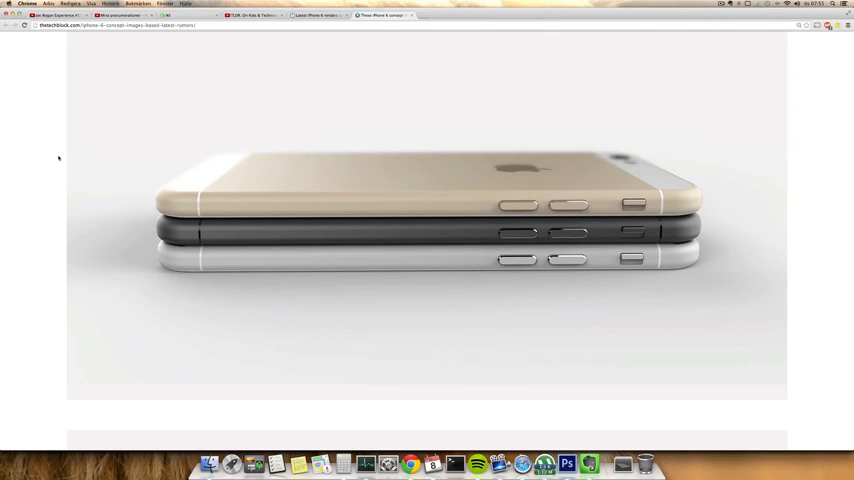
scroll("down", 3)
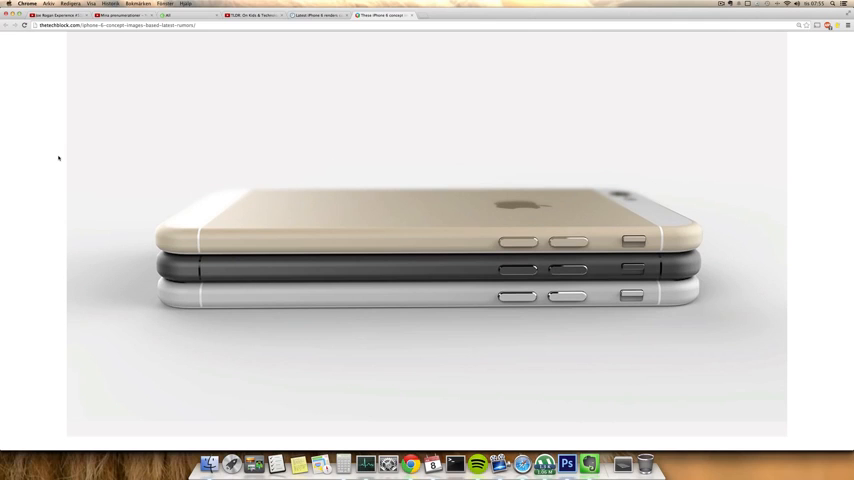
scroll("down", 3)
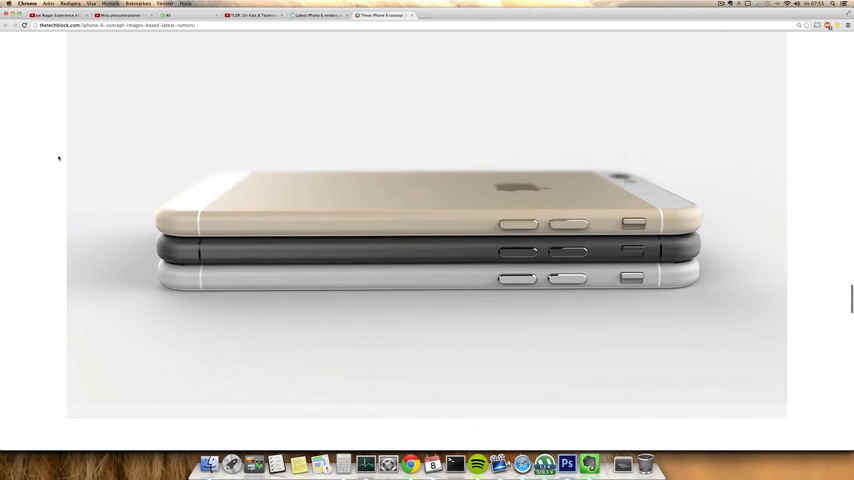
scroll("down", 3)
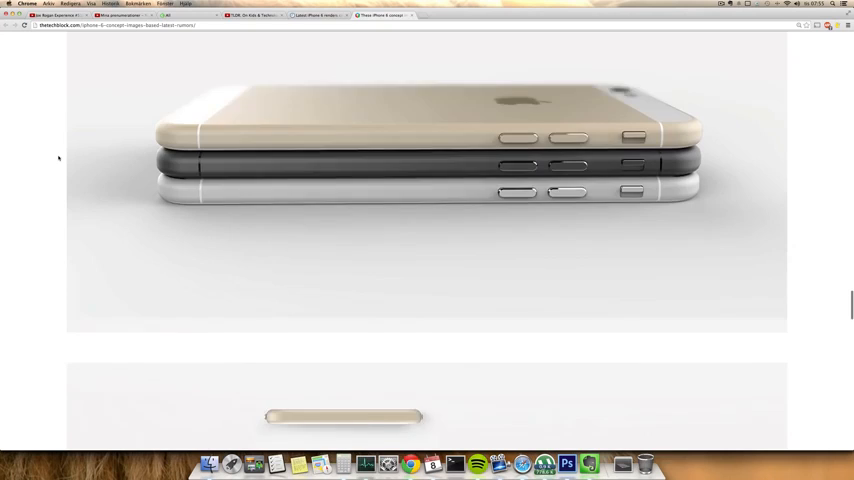
scroll("down", 3)
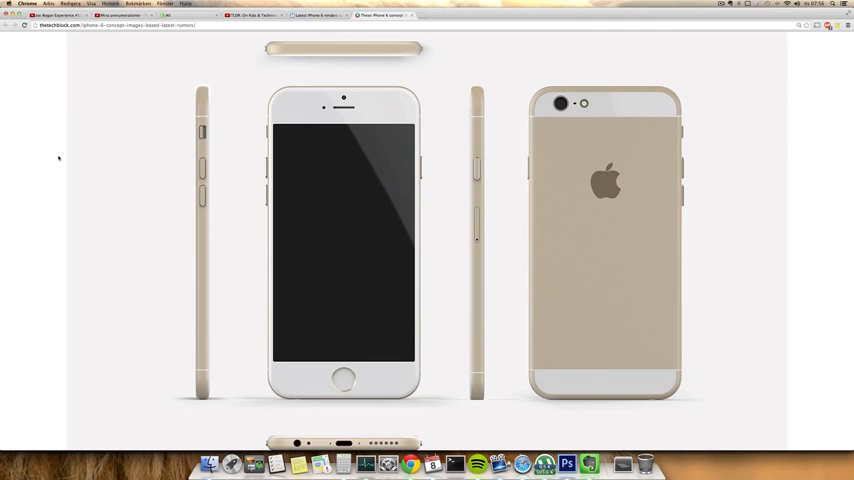
scroll("down", 3)
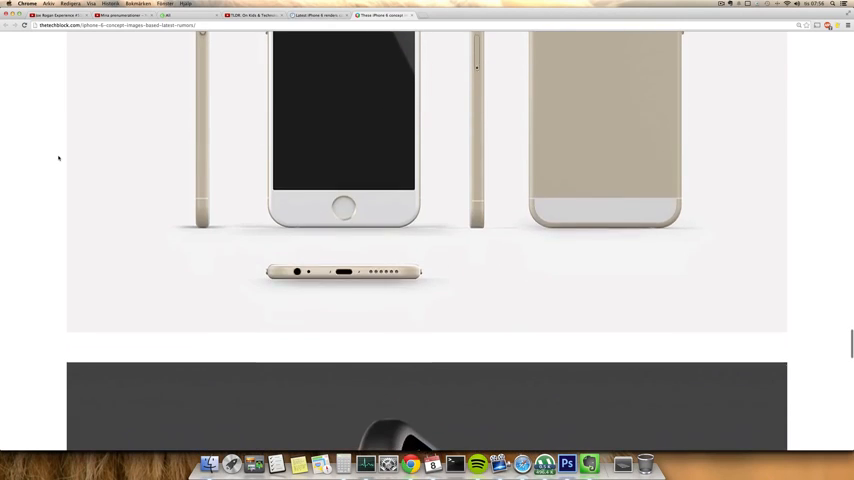
scroll("down", 3)
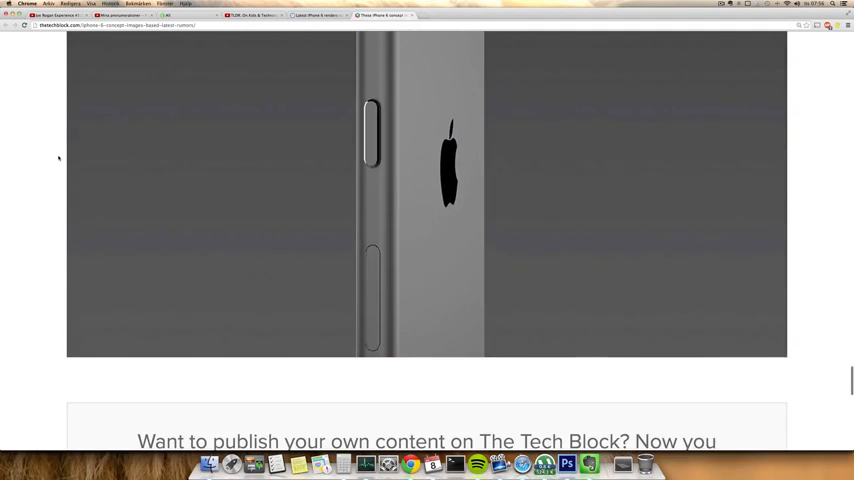
scroll("down", 3)
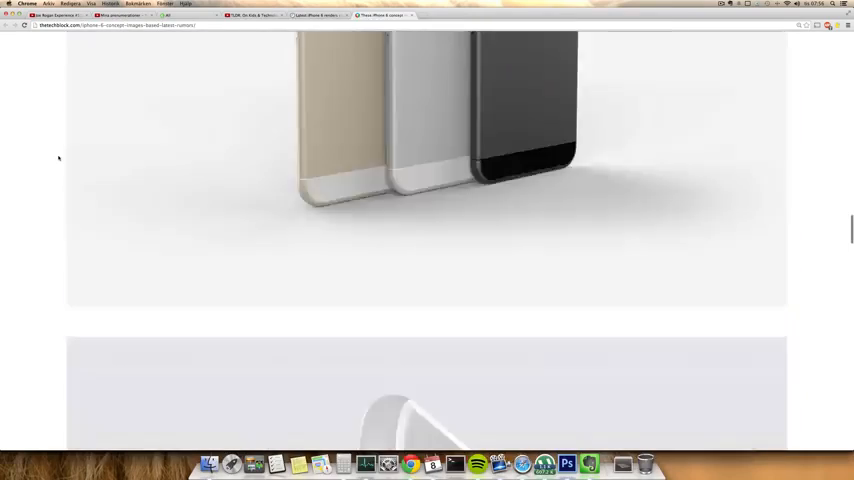
scroll("up", 3)
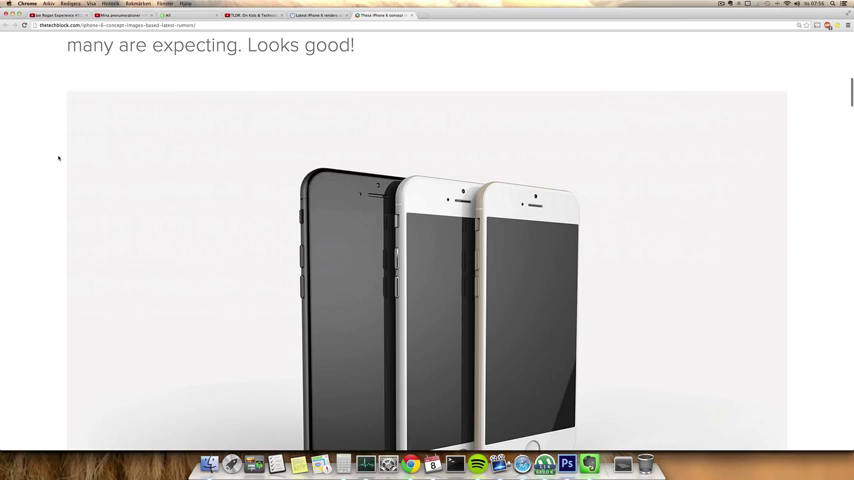
scroll("down", 3)
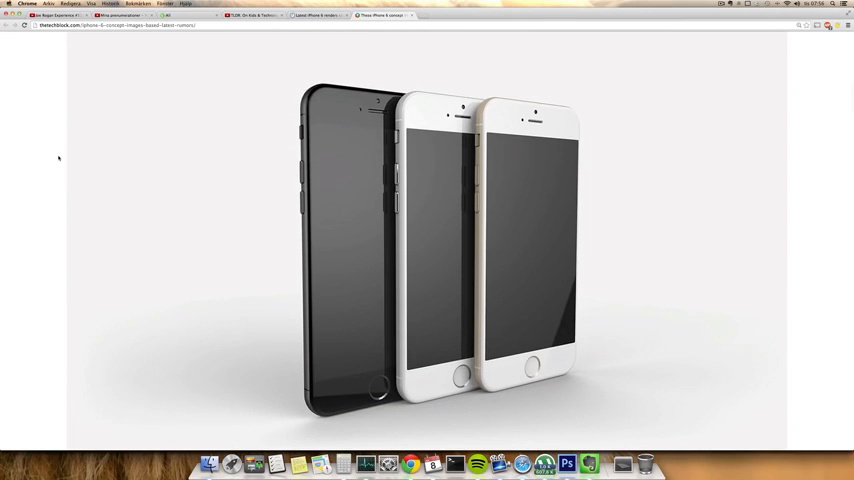